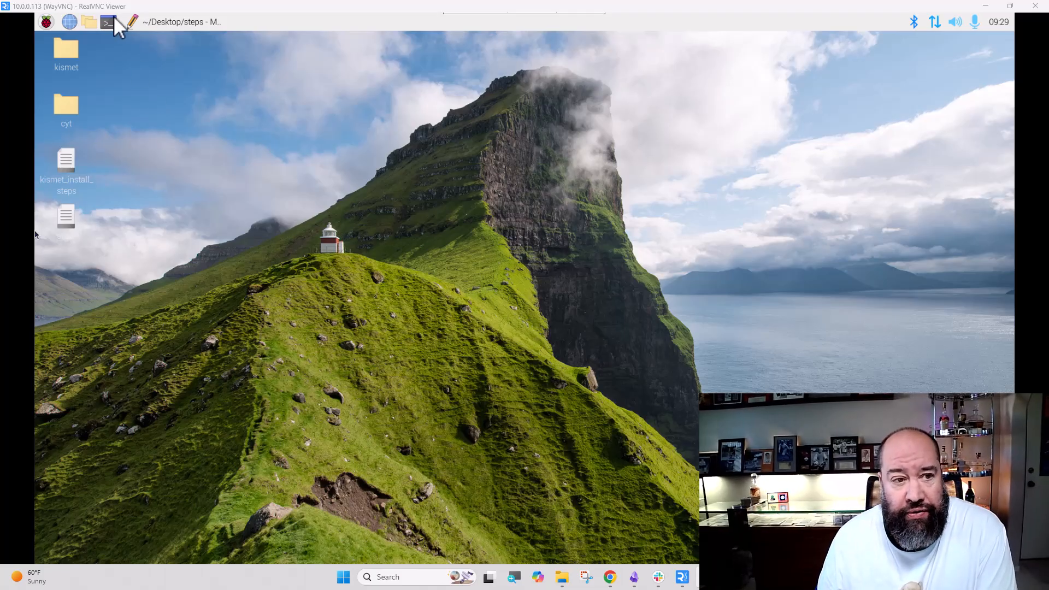
Open a new LXTerminal window and move it to the right side of the screen.
{"action": "left_click", "coordinate": [108, 21]}
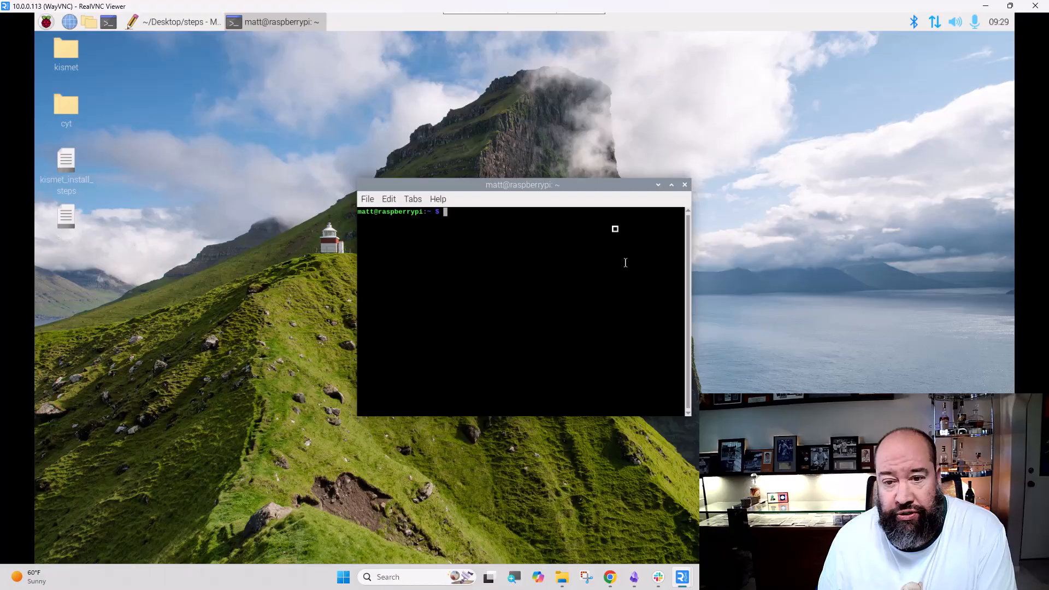
{"action": "left_click_drag", "start_coordinate": [521, 184], "coordinate": [687, 131]}
{"action": "type", "text": "iwconfig"}
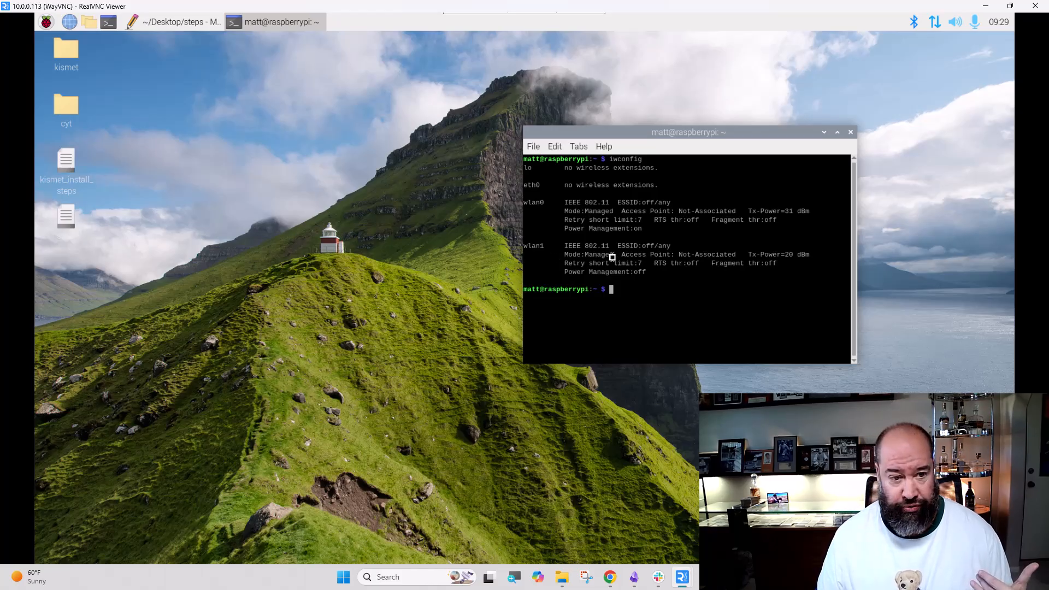
{"action": "mouse_move", "coordinate": [104, 251]}
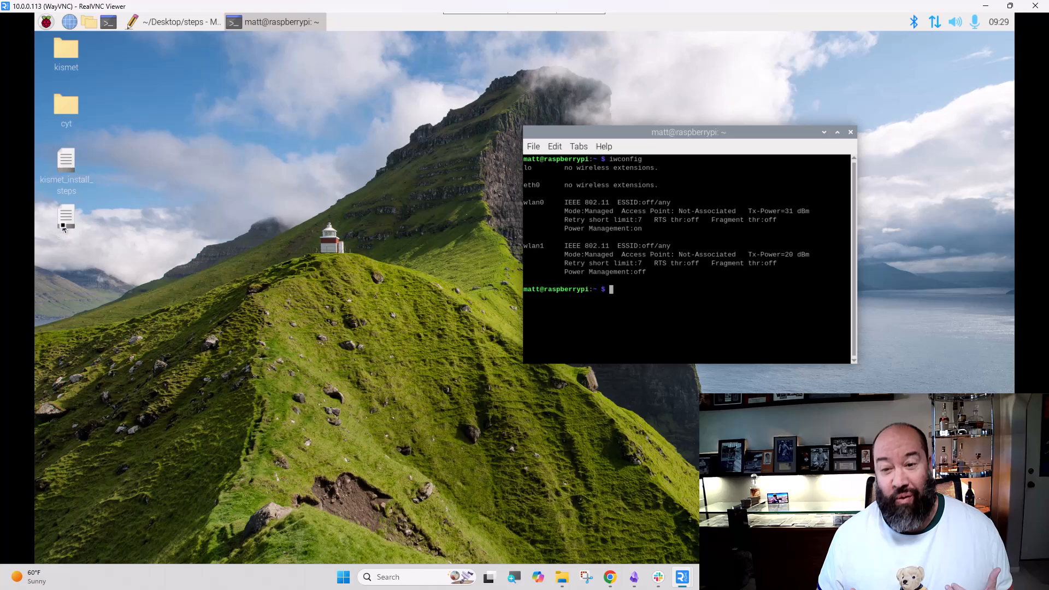
{"action": "mouse_move", "coordinate": [114, 160]}
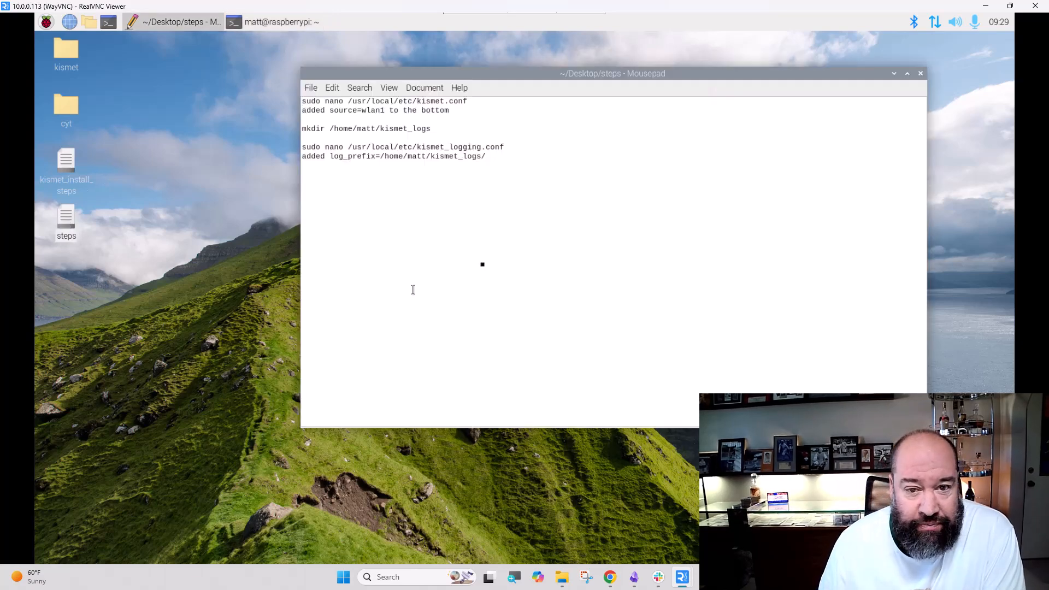
Move the Mousepad steps notes window toward the left.
{"action": "left_click_drag", "start_coordinate": [610, 73], "coordinate": [551, 142]}
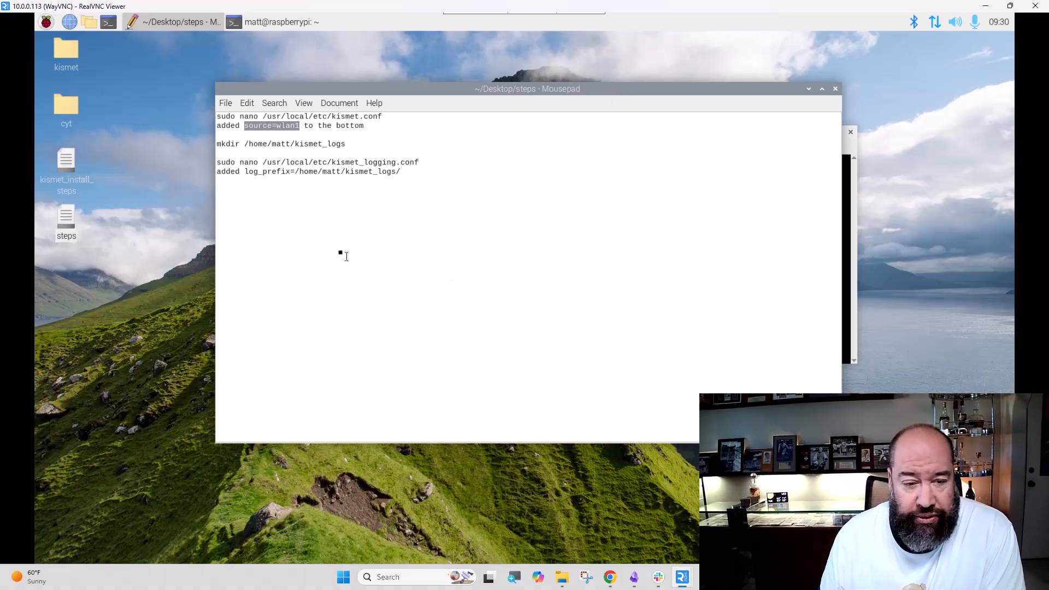
{"action": "mouse_move", "coordinate": [263, 152]}
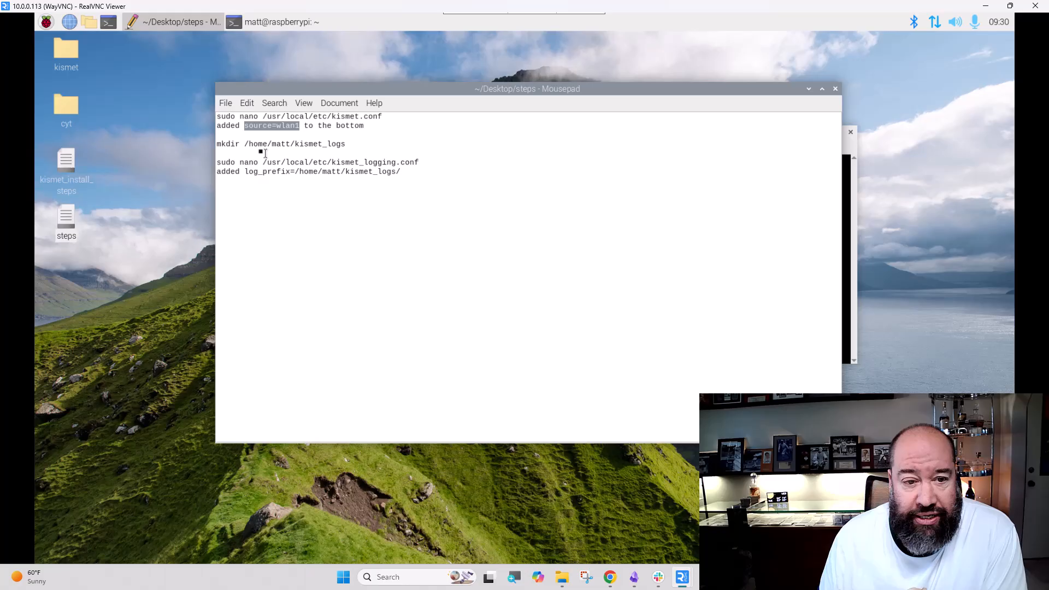
{"action": "mouse_move", "coordinate": [253, 143]}
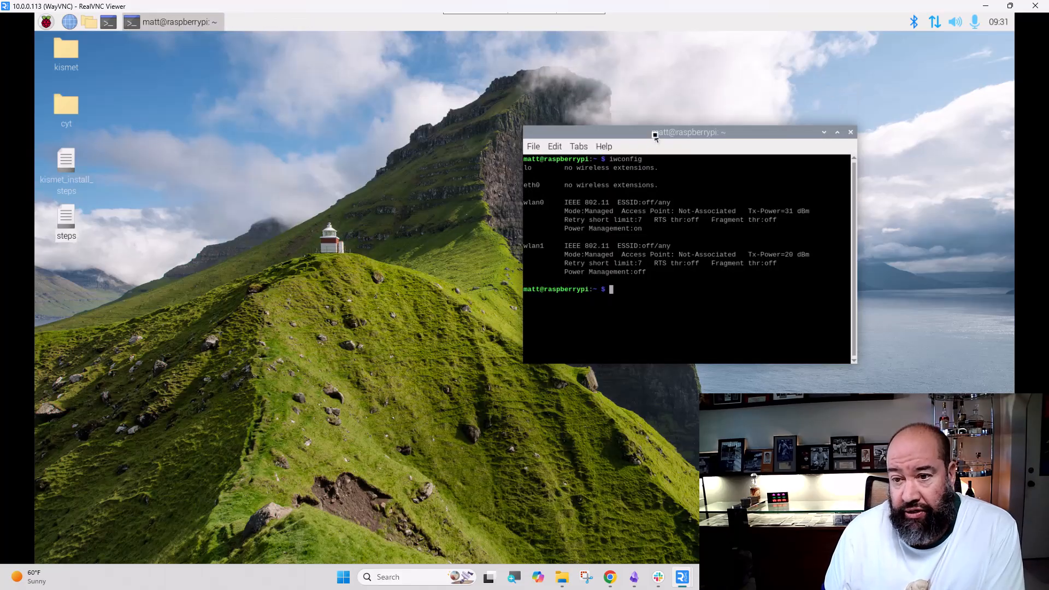
Open a second terminal for Kismet and rerun iwconfig to confirm wlan1mon in Monitor mode.
{"action": "left_click_drag", "start_coordinate": [685, 131], "coordinate": [326, 92]}
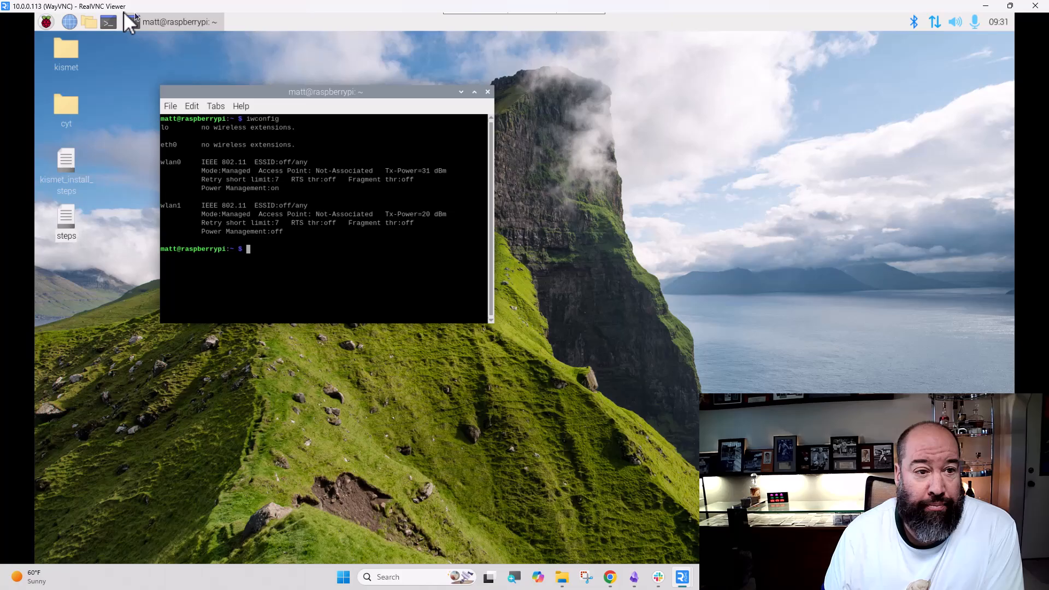
{"action": "left_click", "coordinate": [107, 21]}
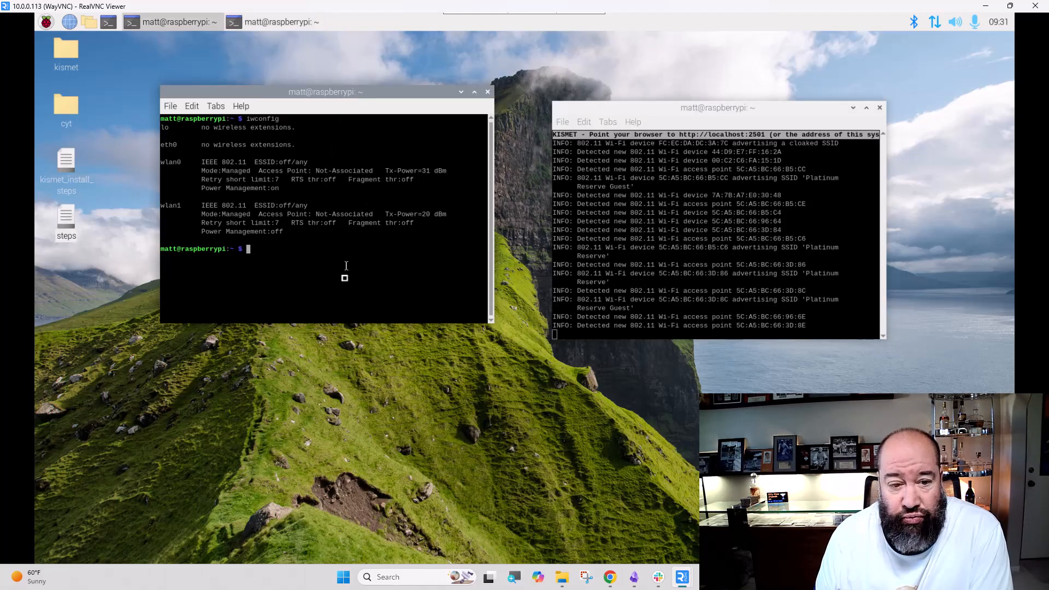
{"action": "type", "text": "iwconfig"}
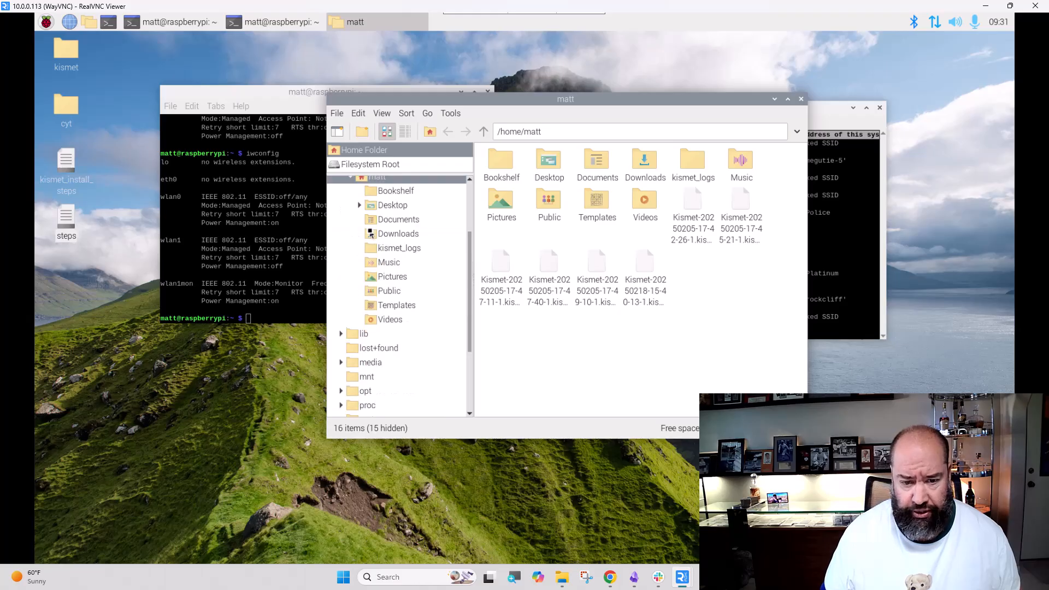
Open kismet_logs and switch to List View, showing three .kismet files and a journal.
{"action": "left_click", "coordinate": [333, 163]}
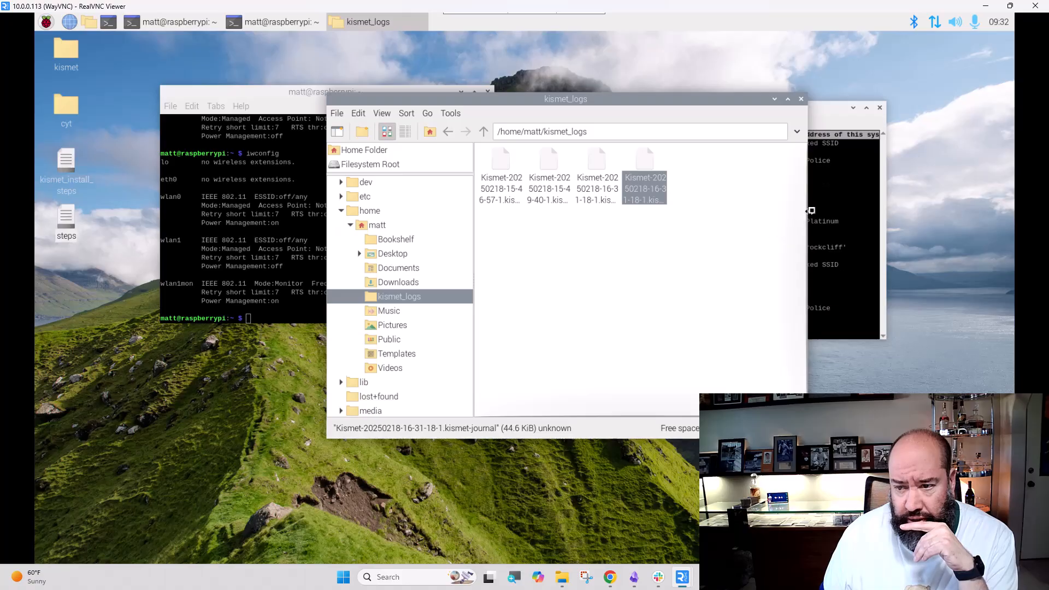
{"action": "left_click", "coordinate": [382, 113]}
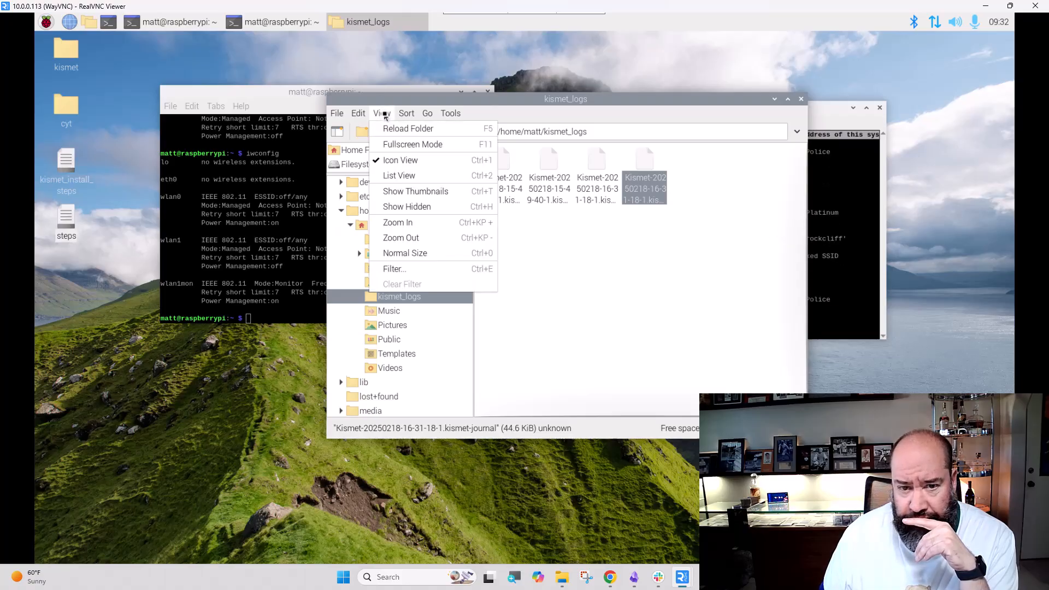
{"action": "left_click", "coordinate": [398, 176]}
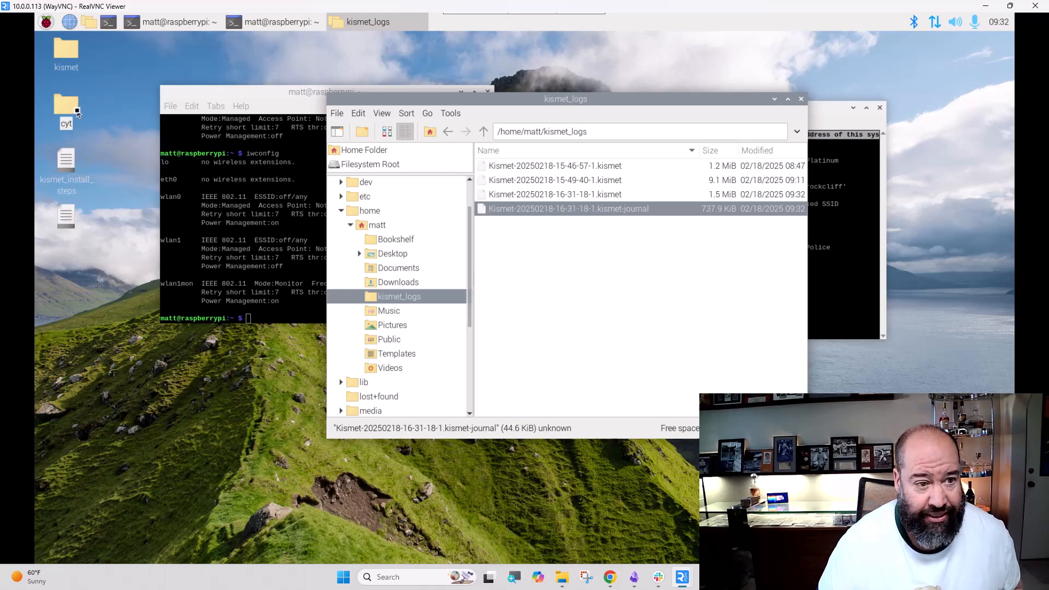
Navigate cyt > chasing_your_tail > cyt to list chasing_your_tail.py and monitor.sh.
{"action": "double_click", "coordinate": [66, 103]}
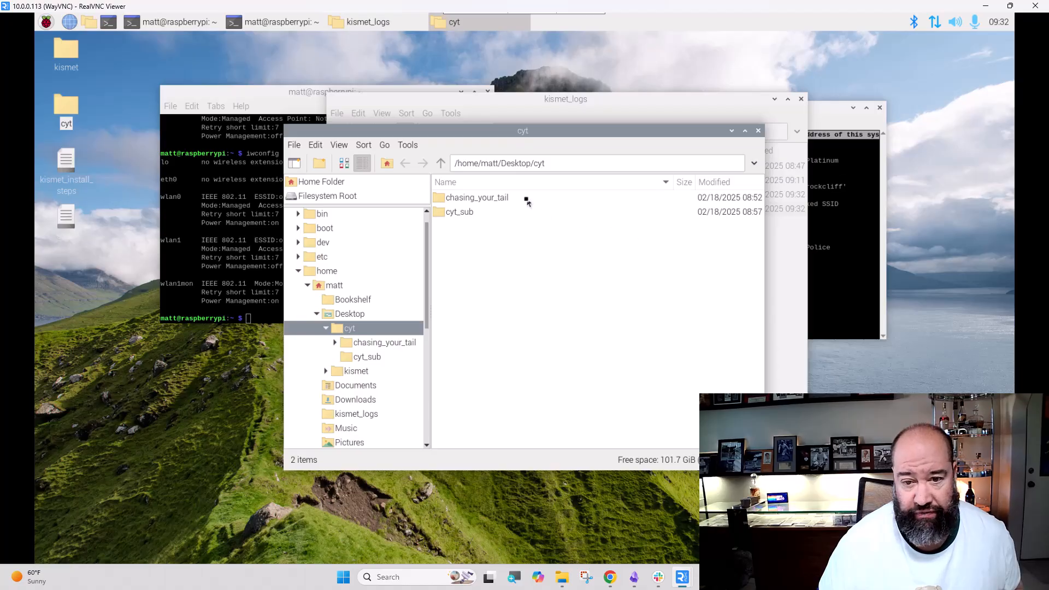
{"action": "double_click", "coordinate": [477, 197]}
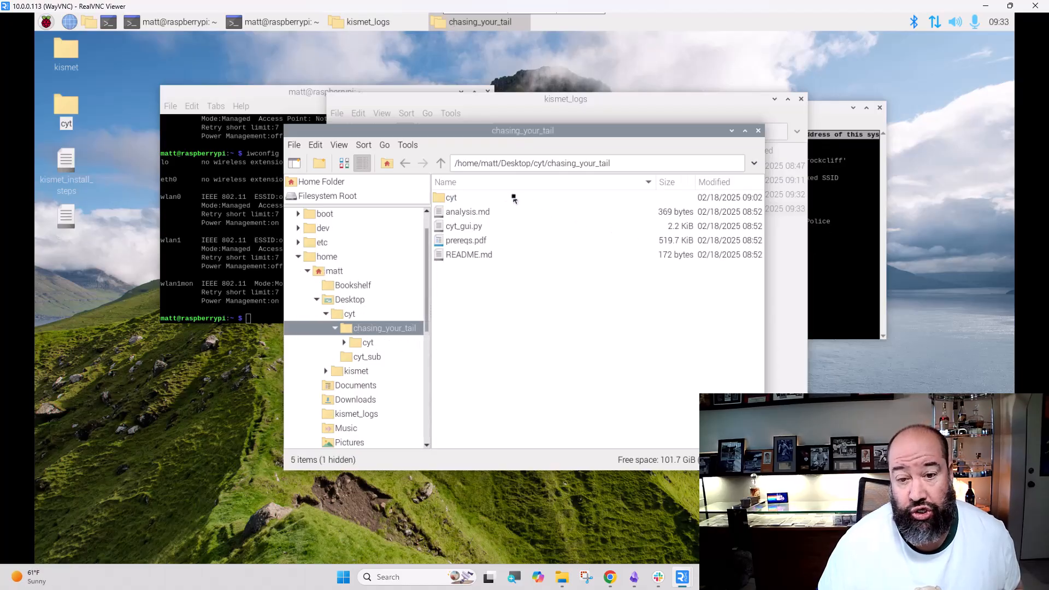
{"action": "double_click", "coordinate": [450, 197]}
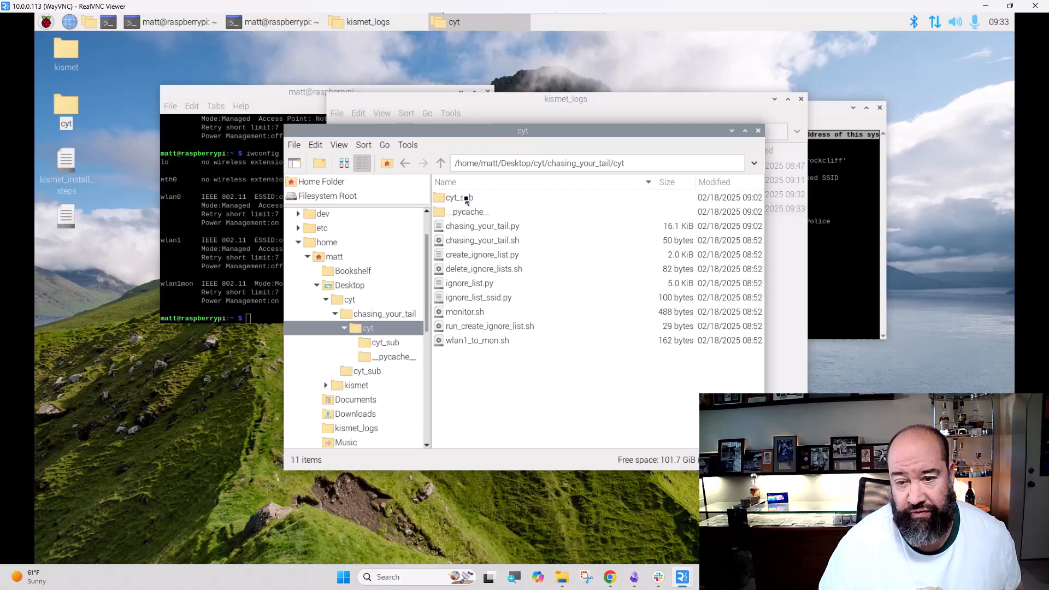